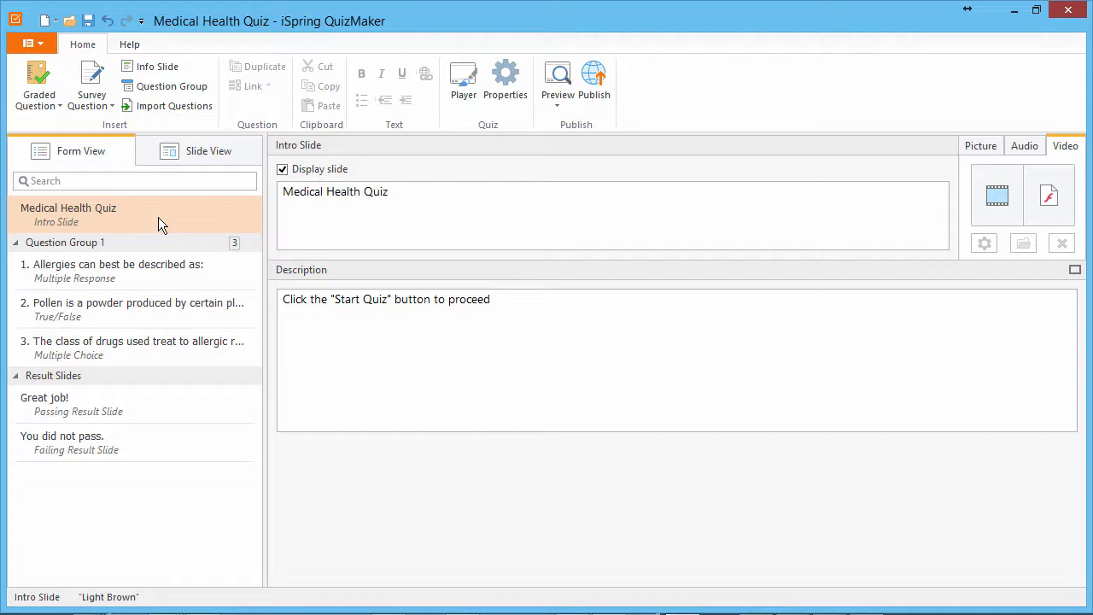
- Check the failing slide, toggle the Result Slides group, then select the 'Great job!' passing slide
left_click(78, 404)
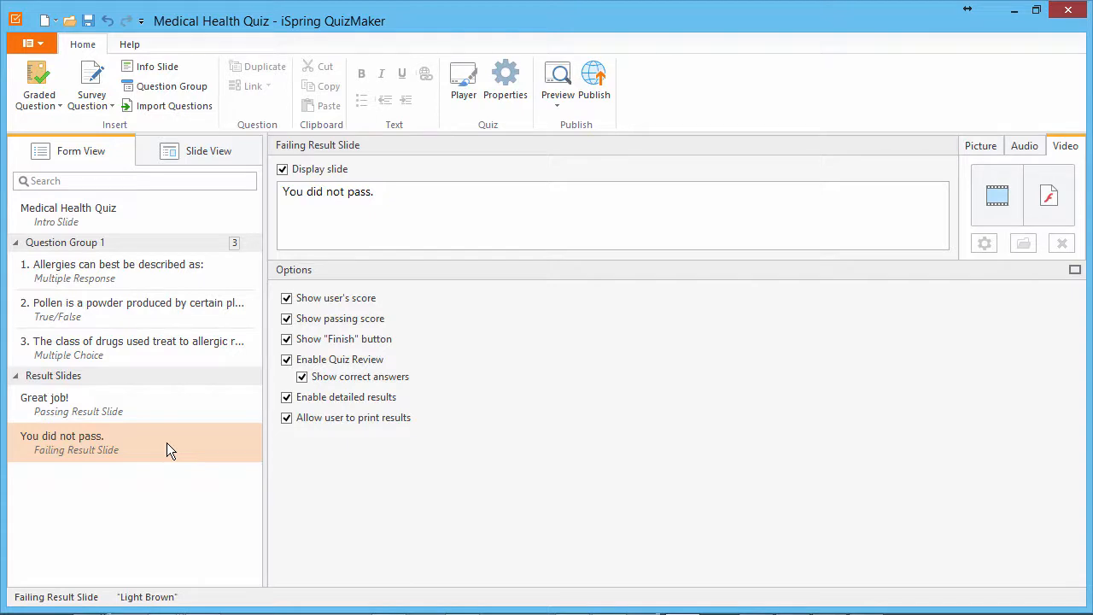
left_click(15, 376)
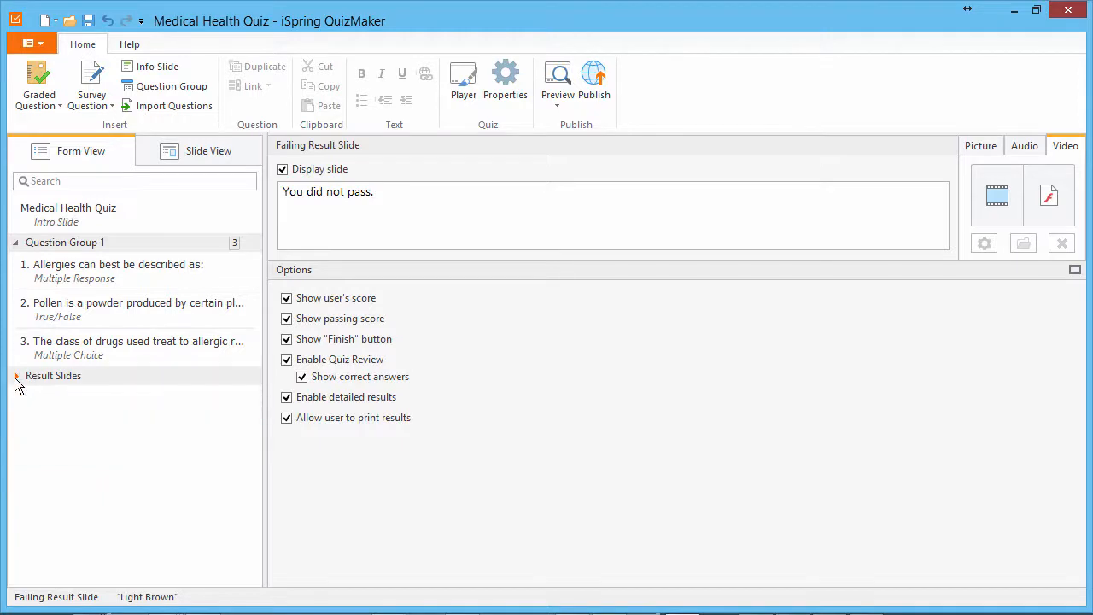
left_click(14, 376)
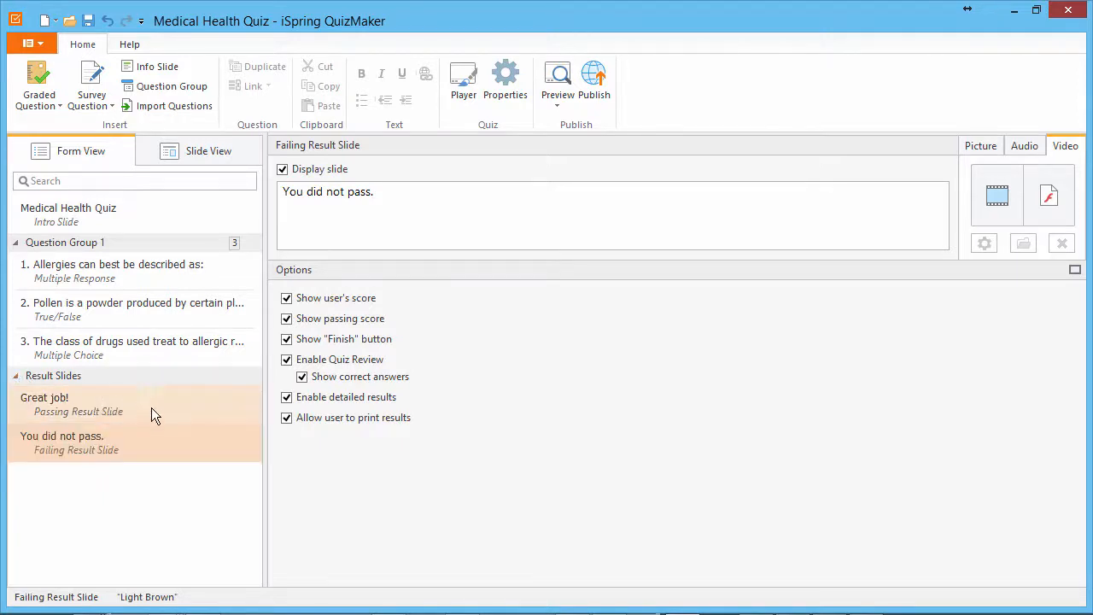
left_click(44, 397)
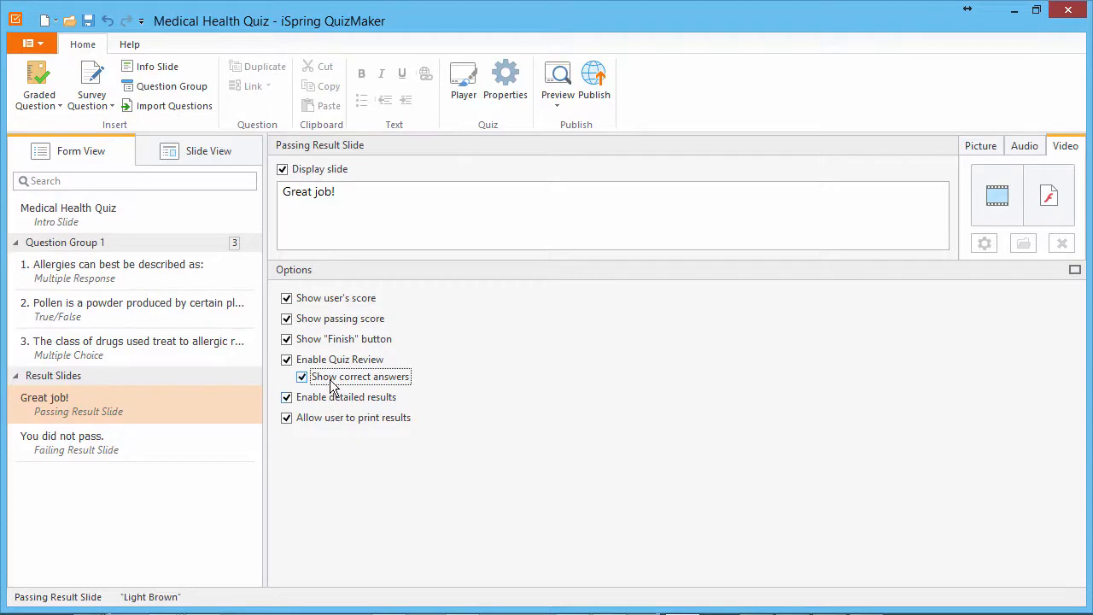
- Turn off 'Show correct answers' in quiz review for the failing result slide
left_click(62, 442)
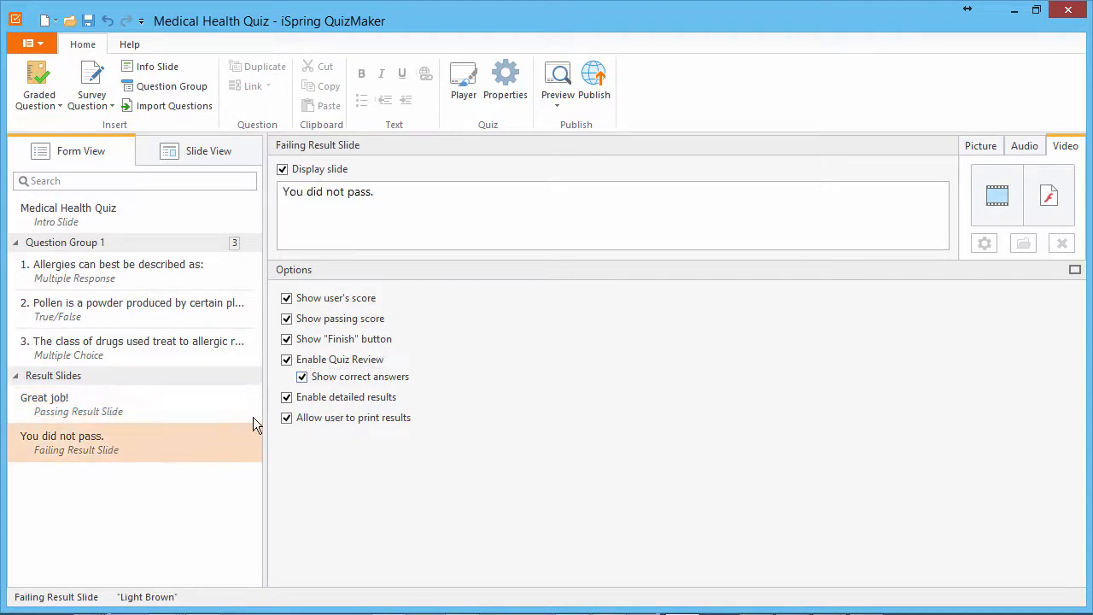
left_click(301, 377)
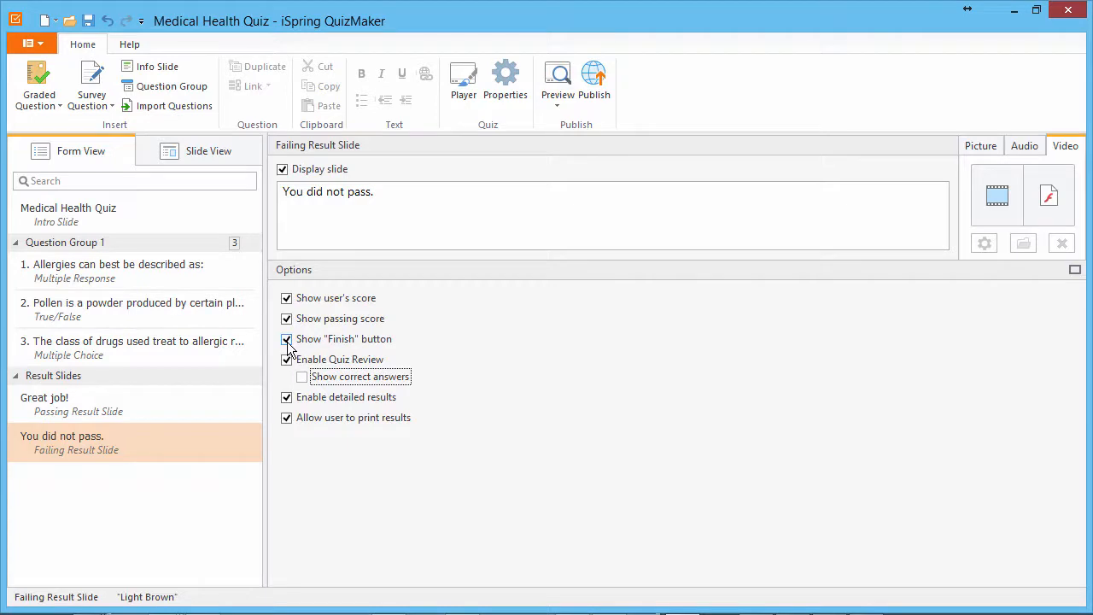
mouse_move(290, 349)
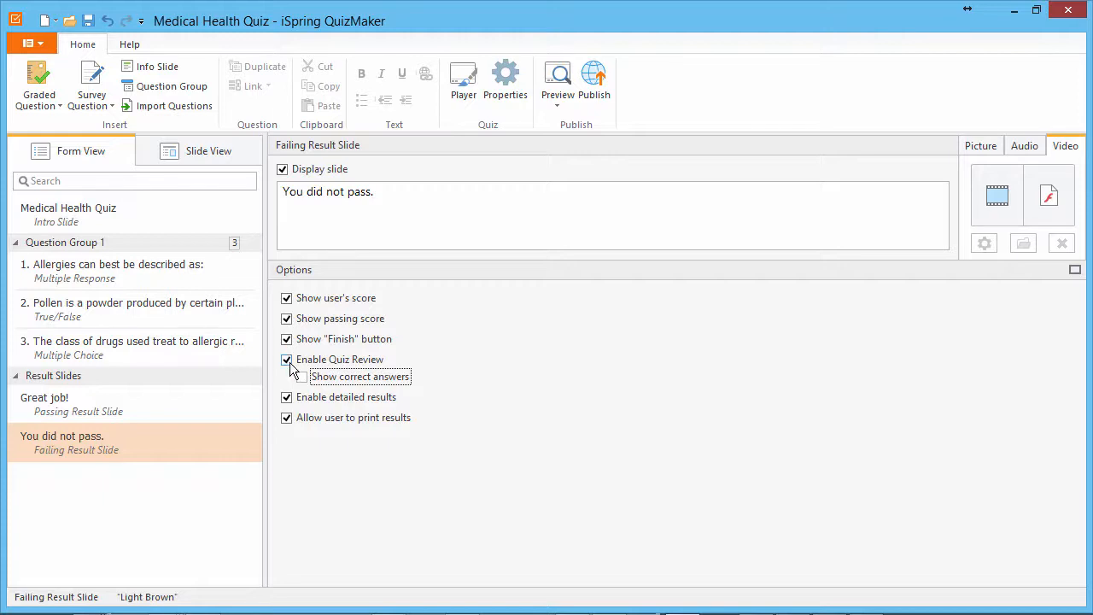
left_click(301, 376)
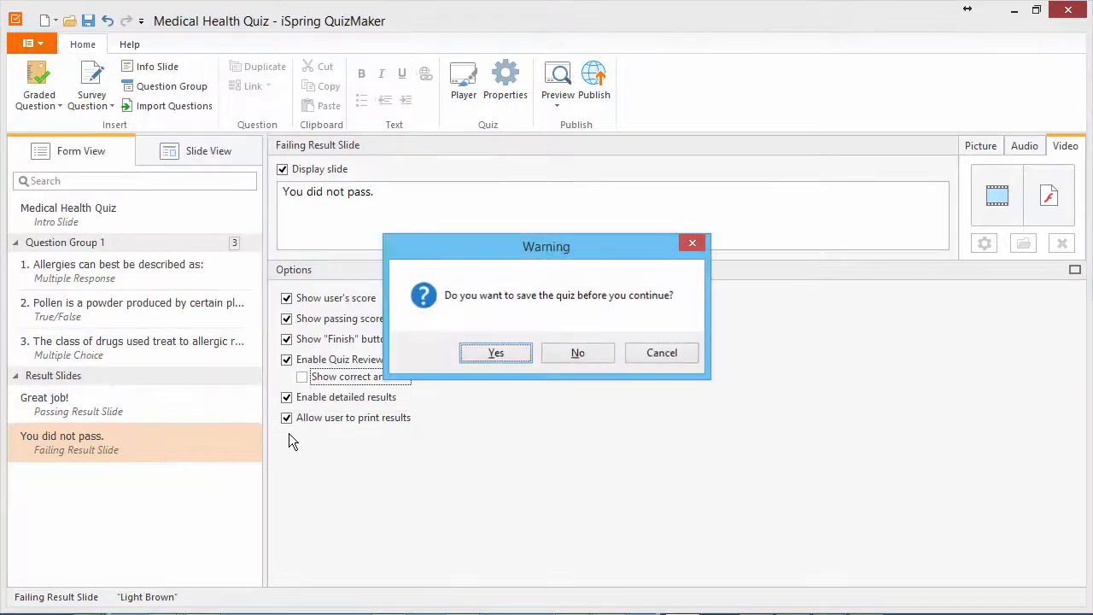
- Answer the save warning and reopen the Medical Health Quiz project
left_click(578, 353)
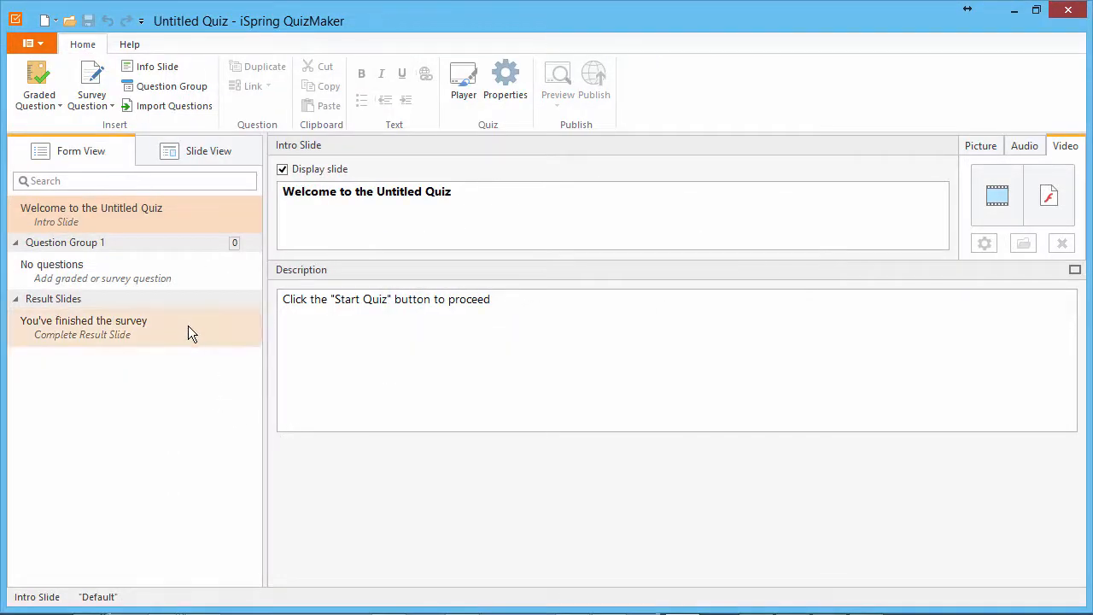
left_click(84, 327)
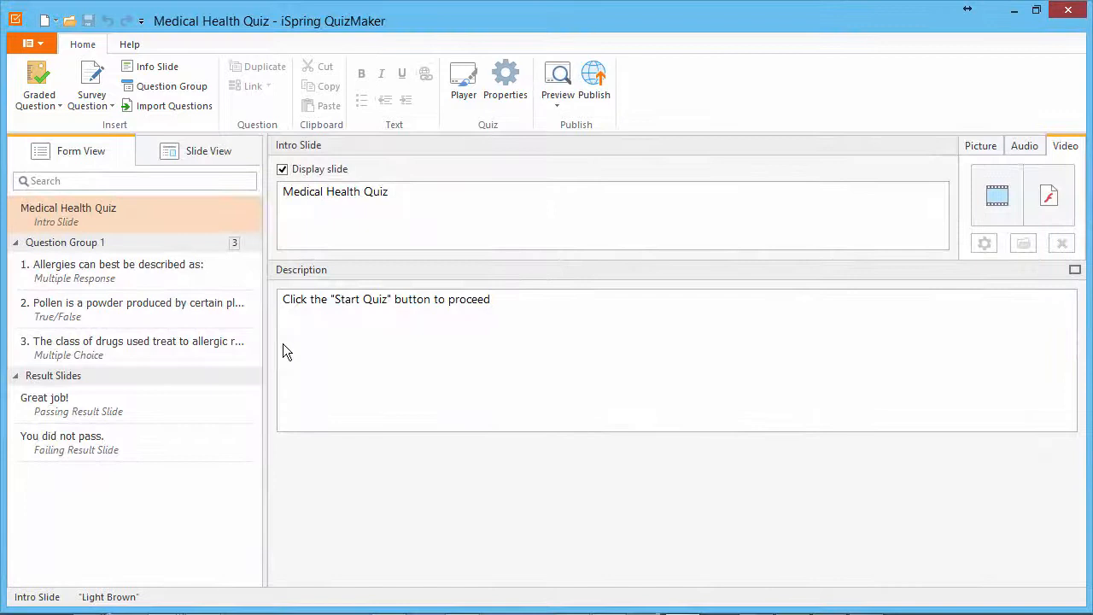
mouse_move(273, 365)
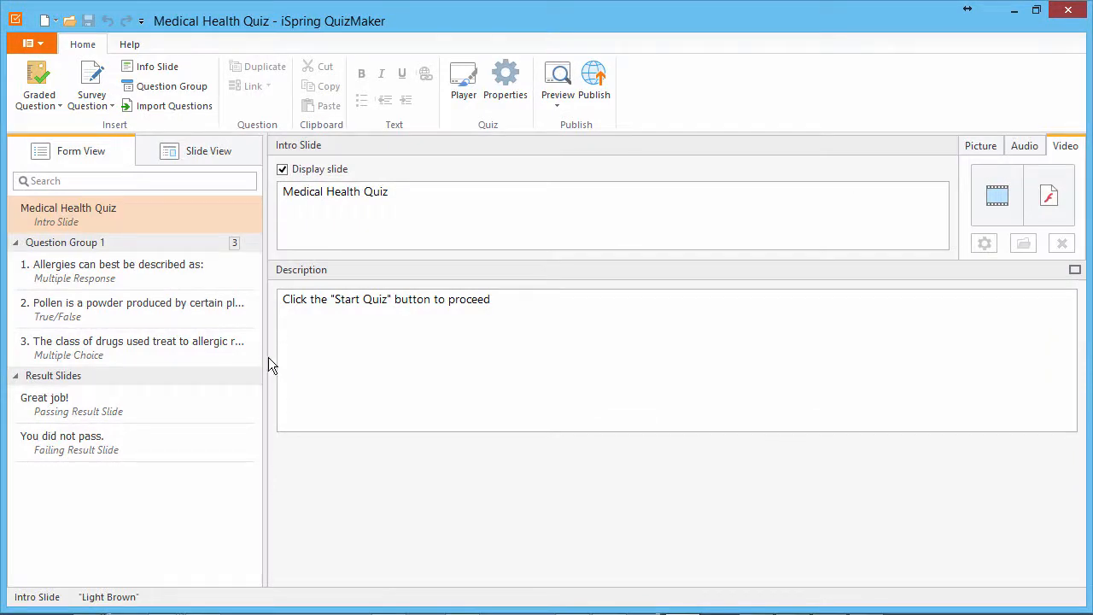
- Select the passing result slide and review its Audio and Video attachment tabs
left_click(77, 403)
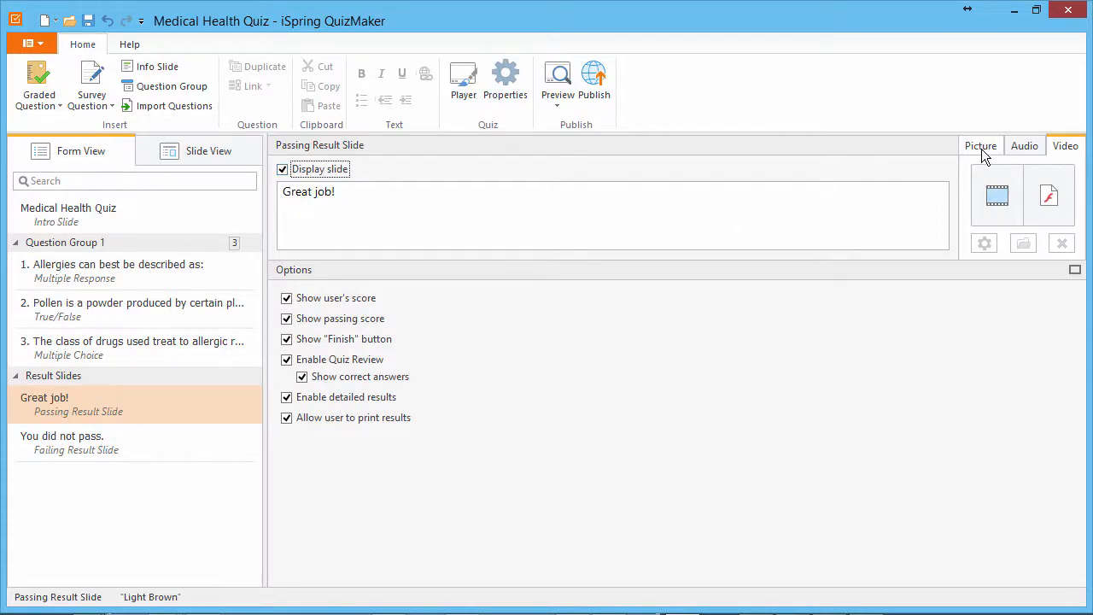
left_click(1024, 145)
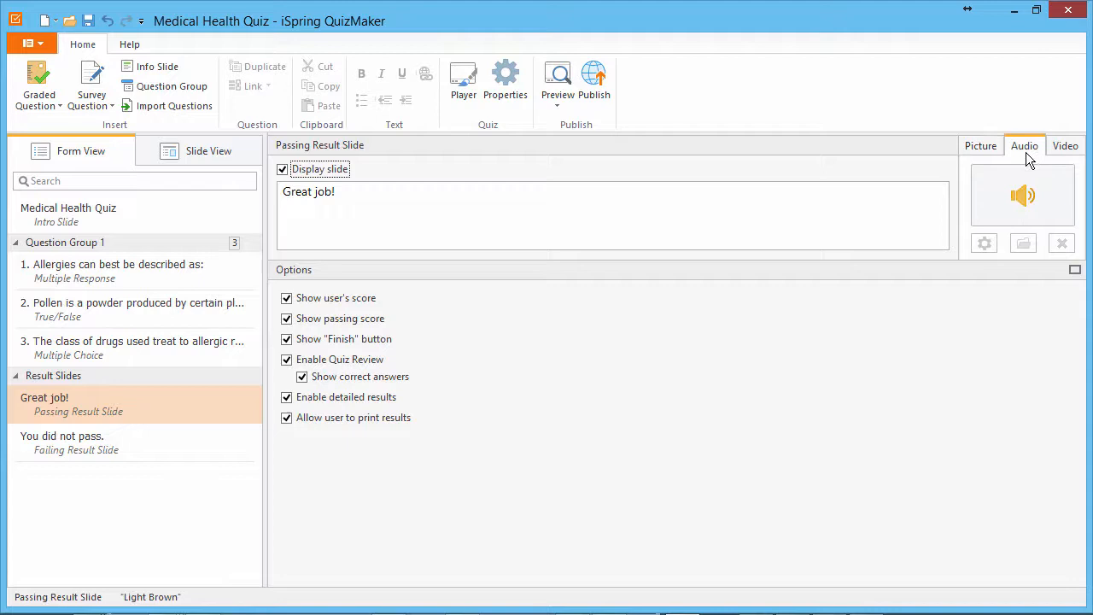
left_click(1065, 145)
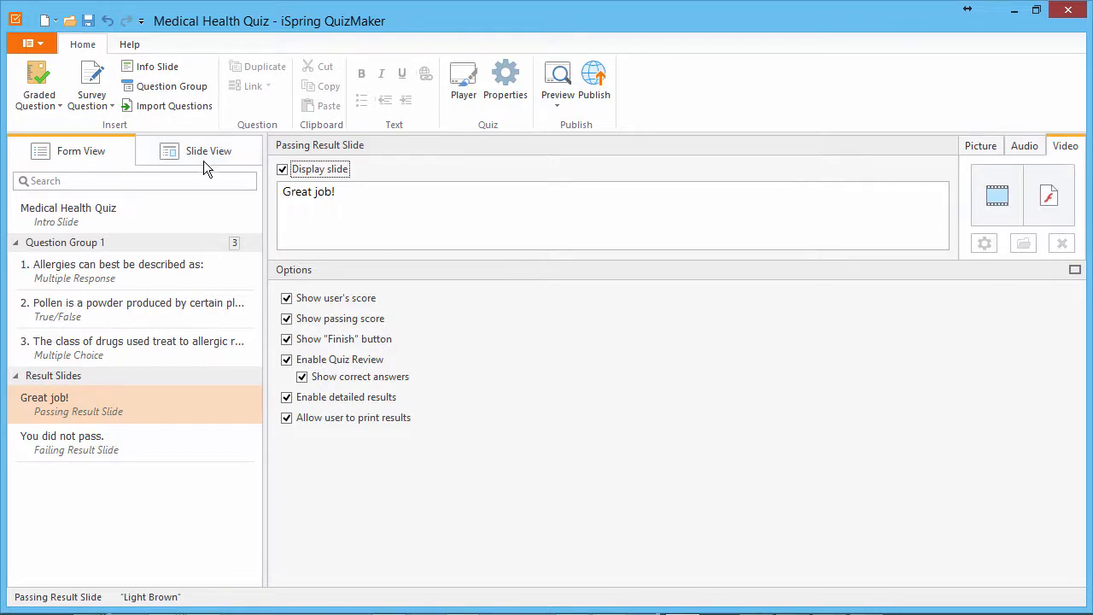
- In Slide View, drag the green check mark down, then back beside 'Quiz Result'
left_click(208, 150)
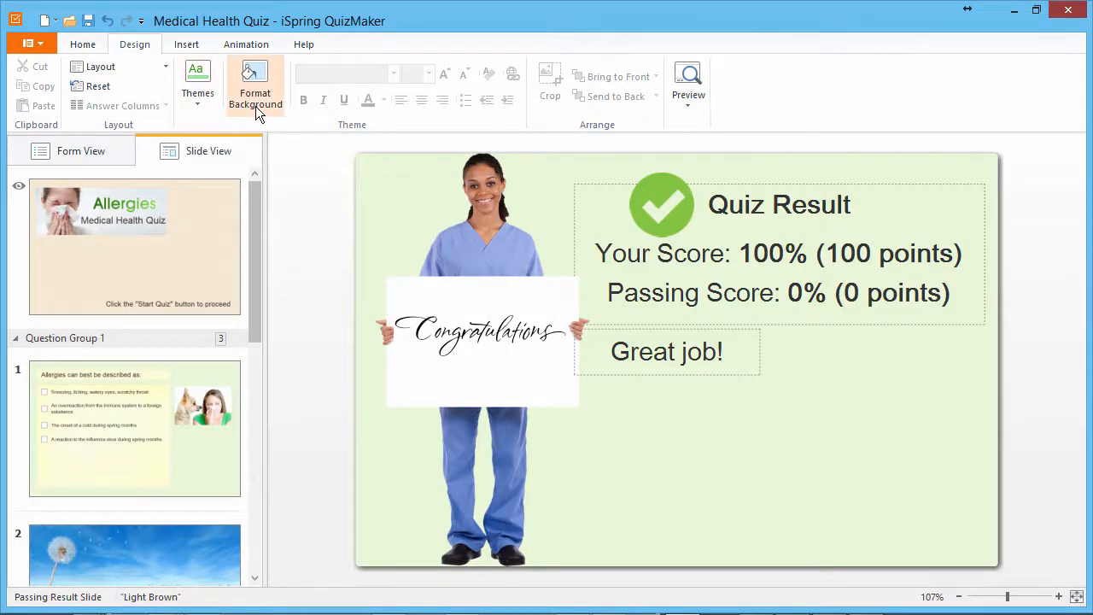
mouse_move(356, 83)
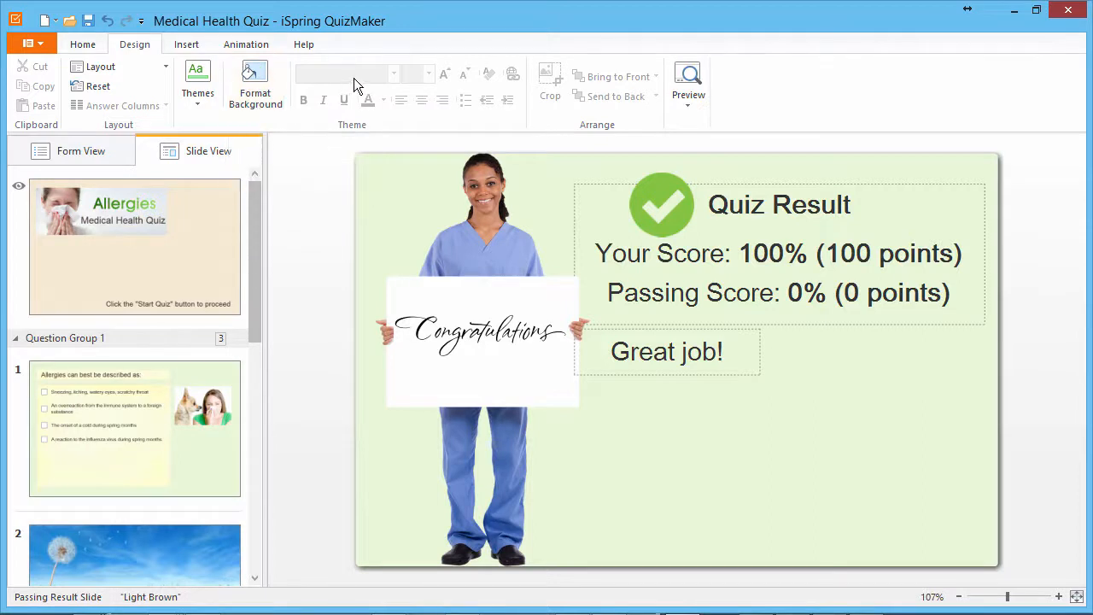
left_click_drag(662, 205, 675, 333)
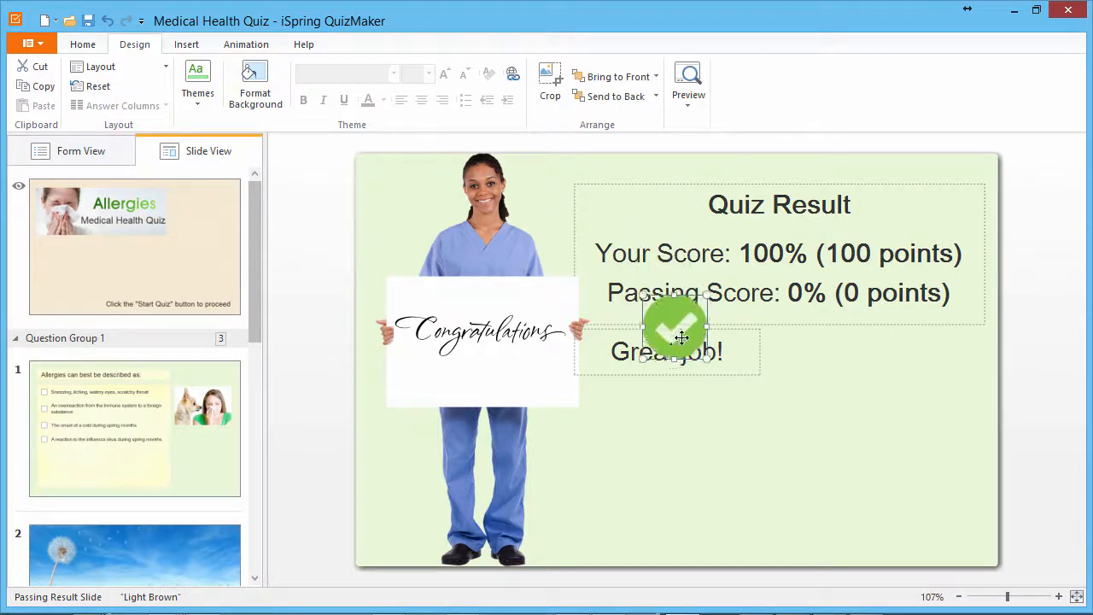
left_click_drag(679, 329, 662, 197)
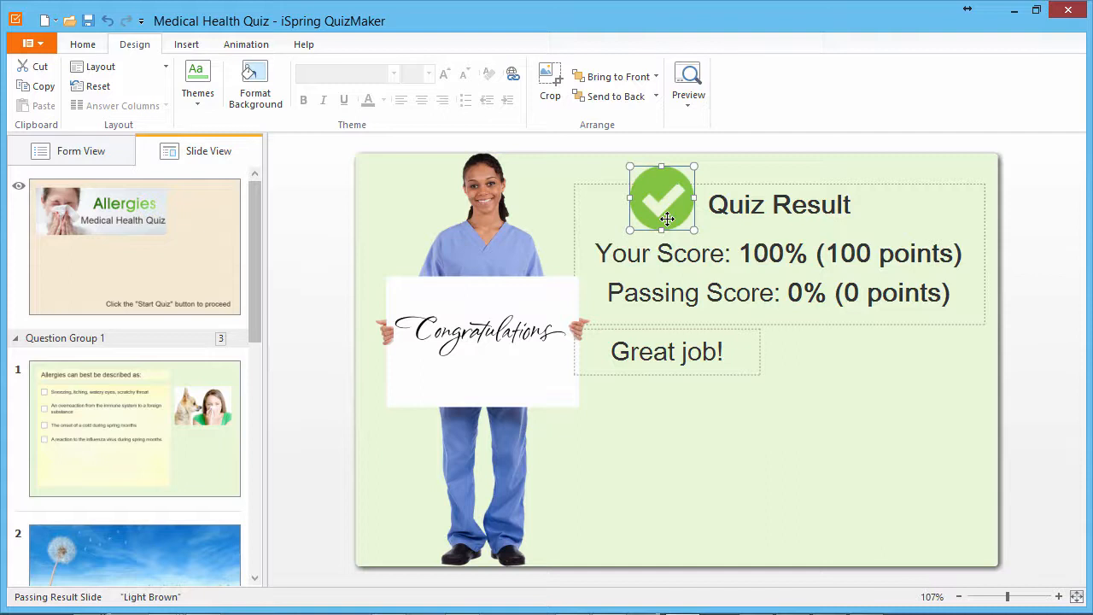
mouse_move(504, 263)
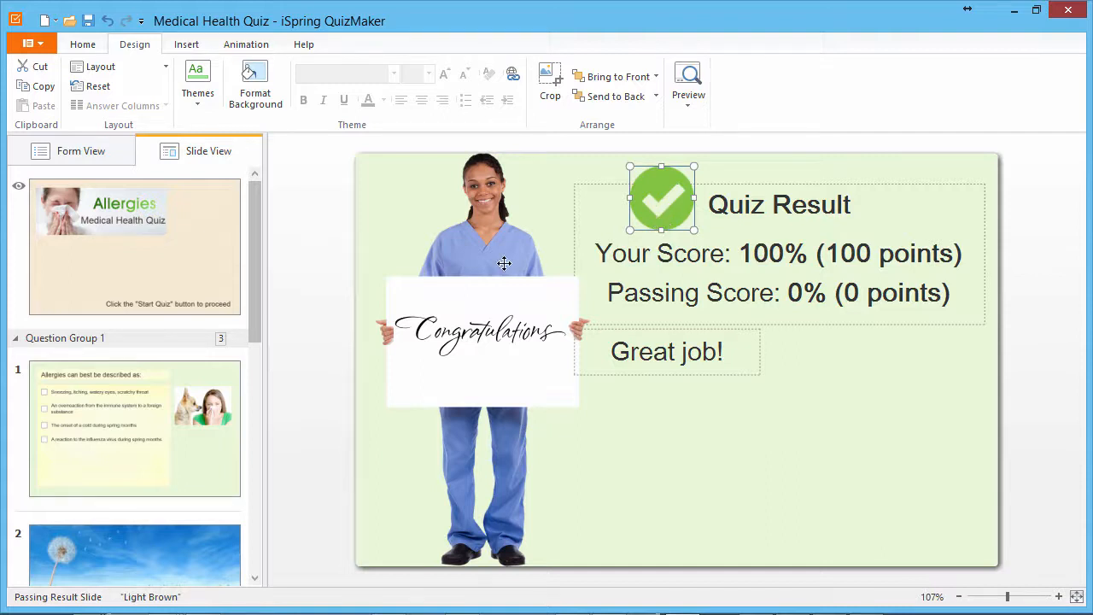